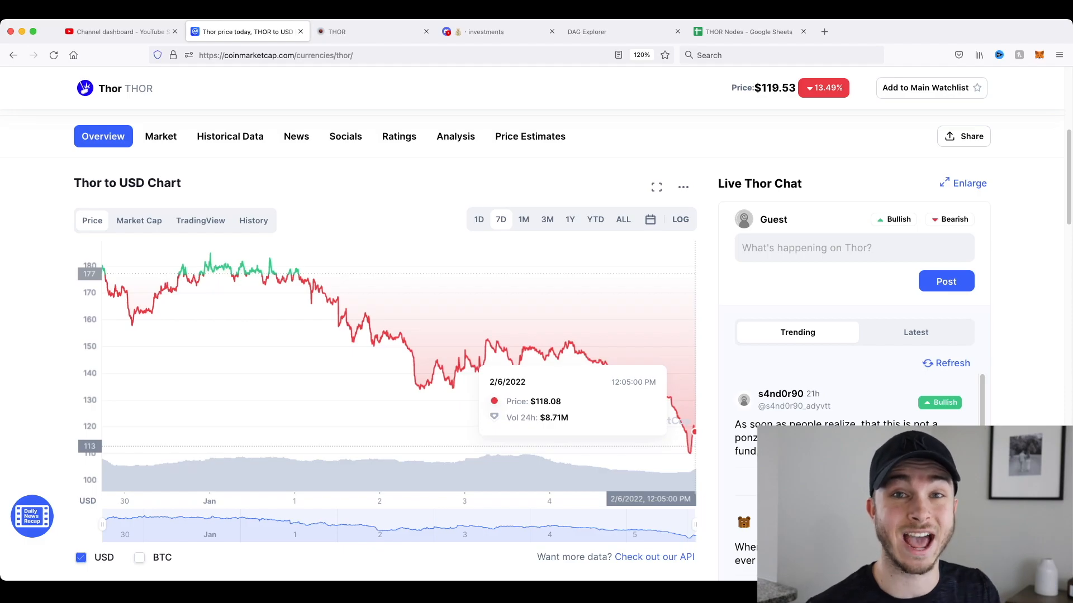
Bring up the THOR node dashboard tab
click(479, 213)
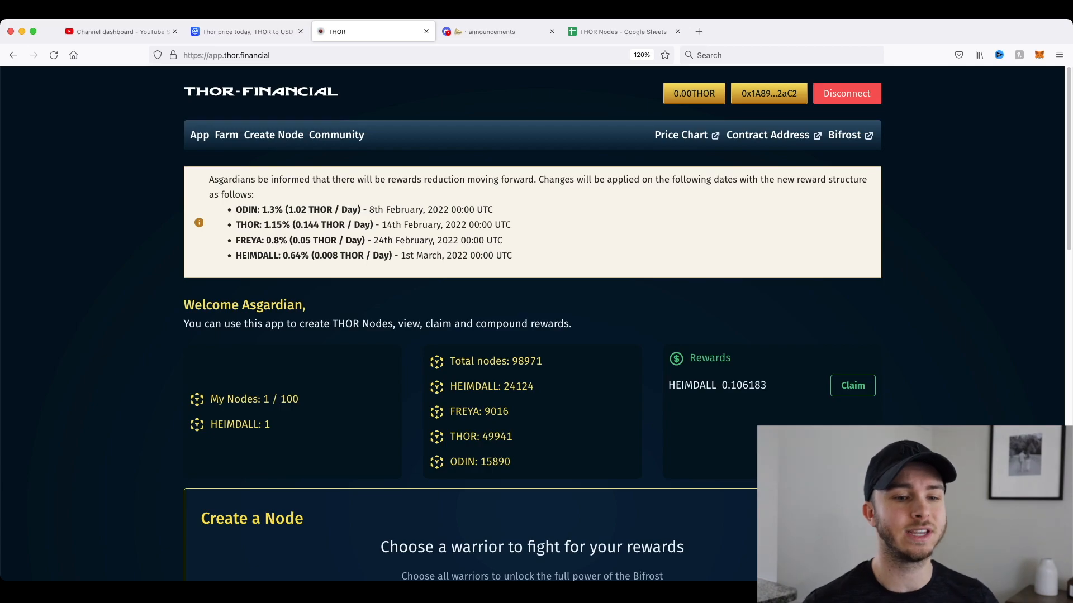
scroll(down, 3)
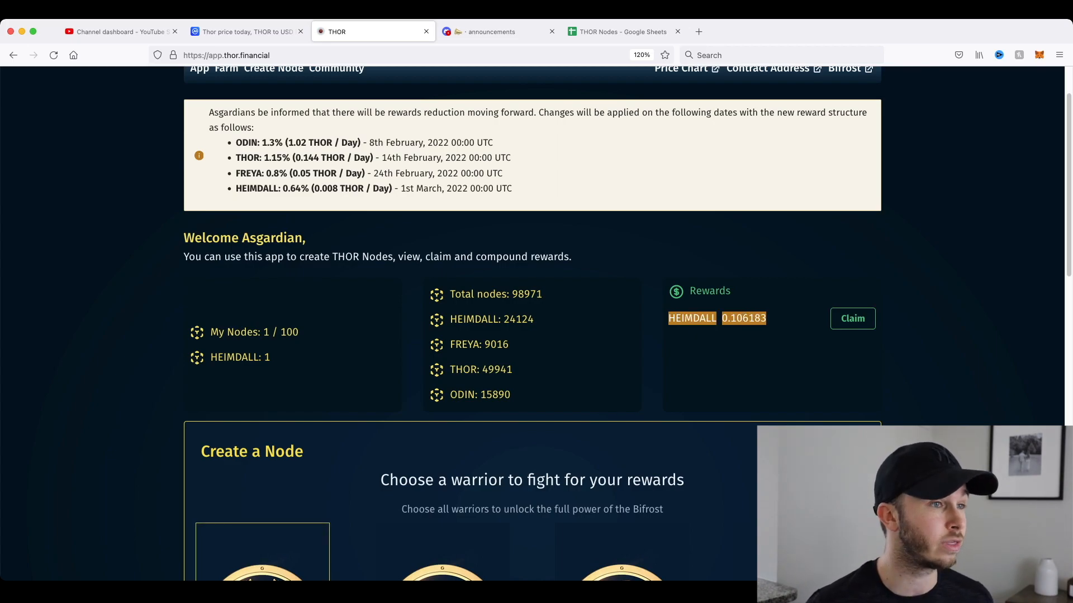
click(246, 31)
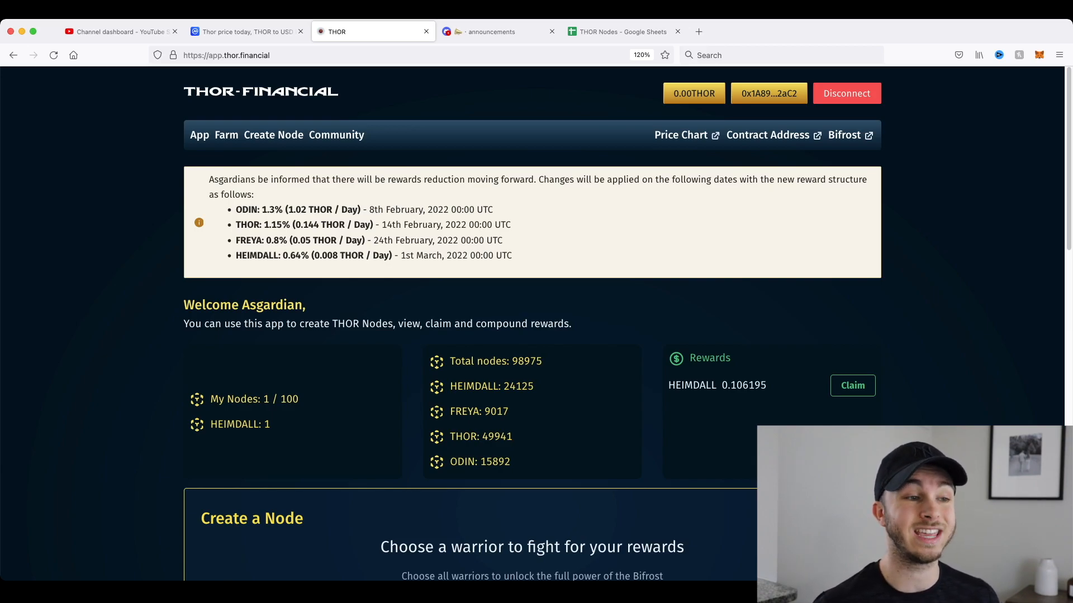
Scroll through the Create a Node tiers and the single HEIMDALL node LikeThisVideo1, then back to the top
scroll(down, 3)
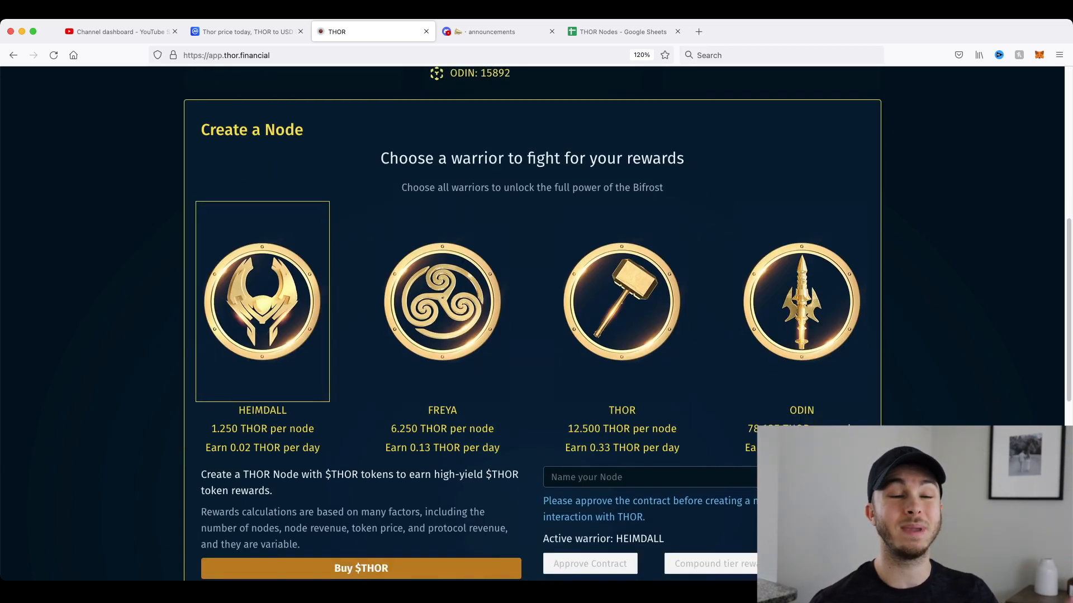
scroll(down, 3)
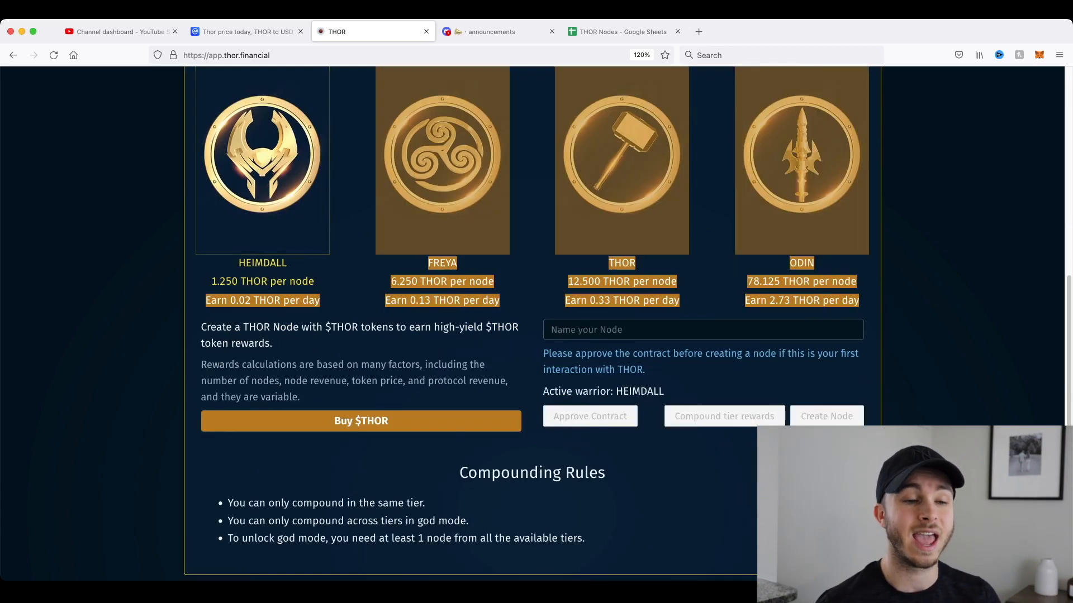
scroll(down, 3)
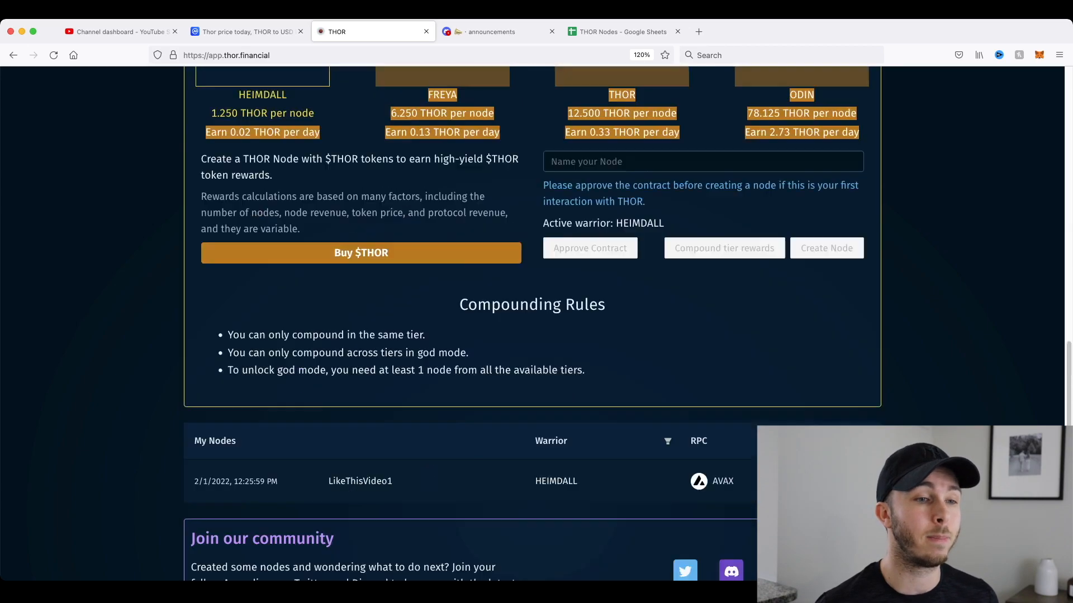
scroll(up, 3)
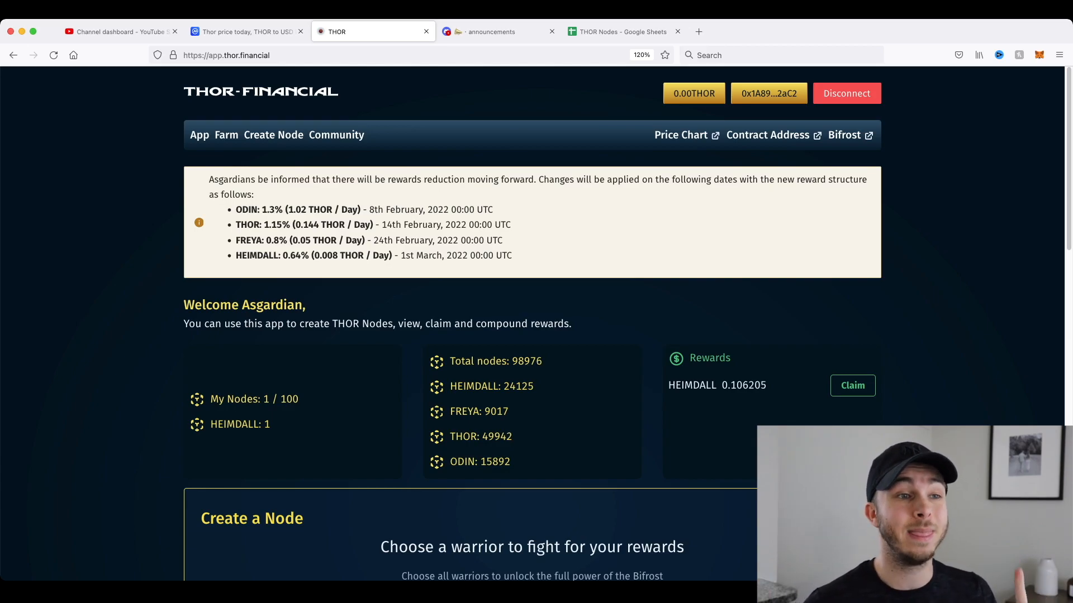
Show the 10th treasury vote post in Discord's Thor Nodes announcements, covering BOO, Harmony and GALA NODE
click(487, 32)
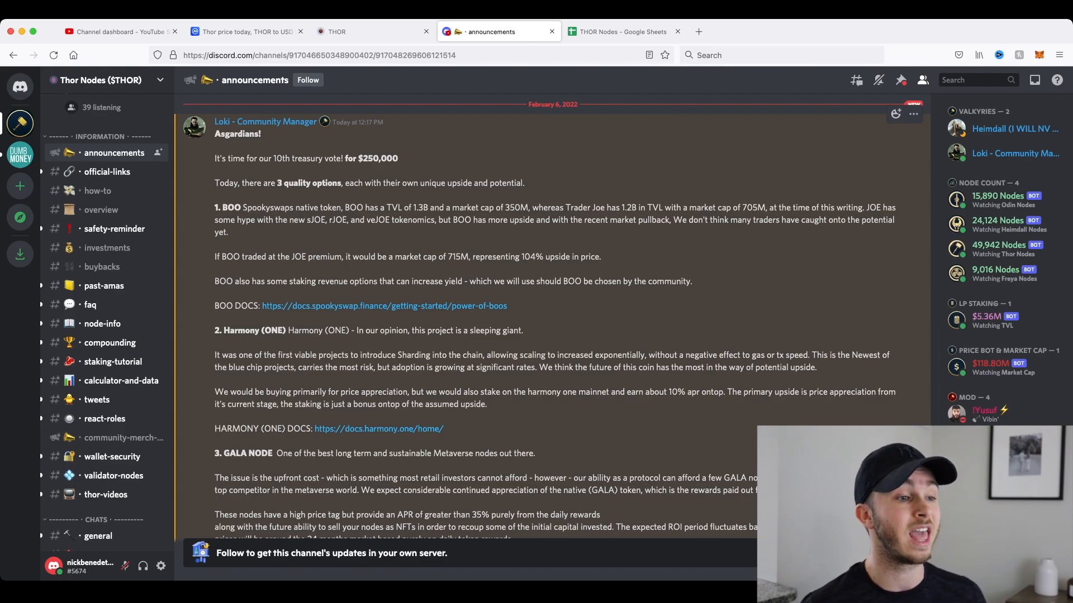
scroll(down, 3)
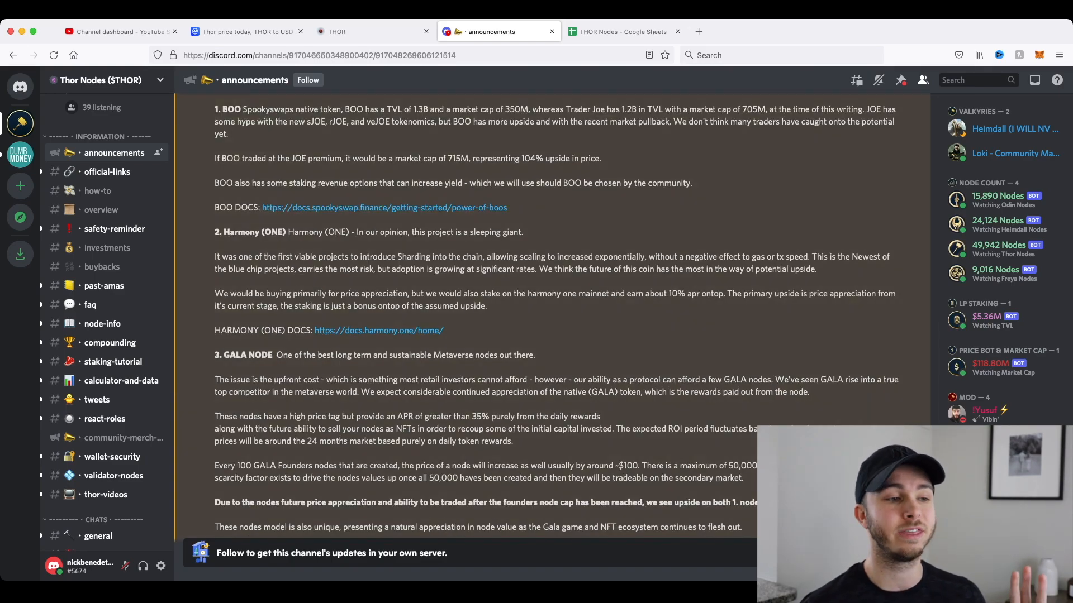
scroll(down, 3)
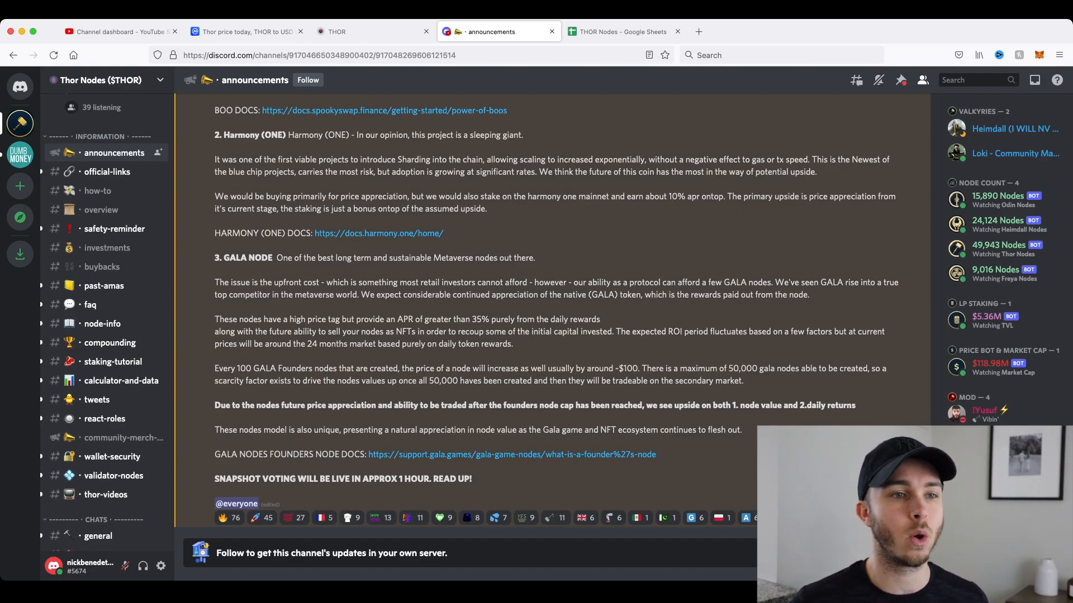
click(622, 31)
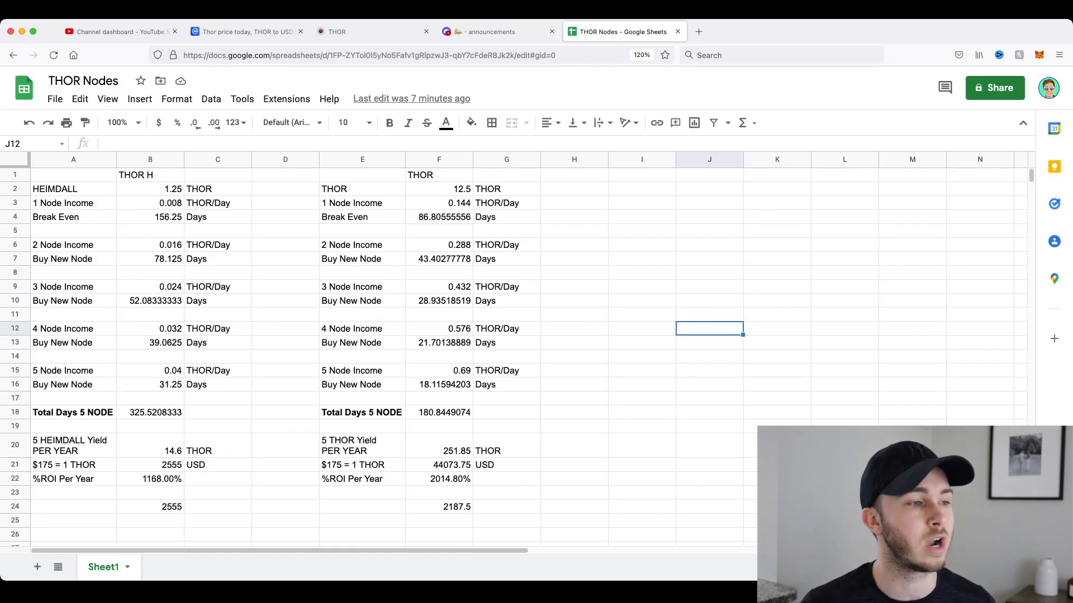
click(574, 397)
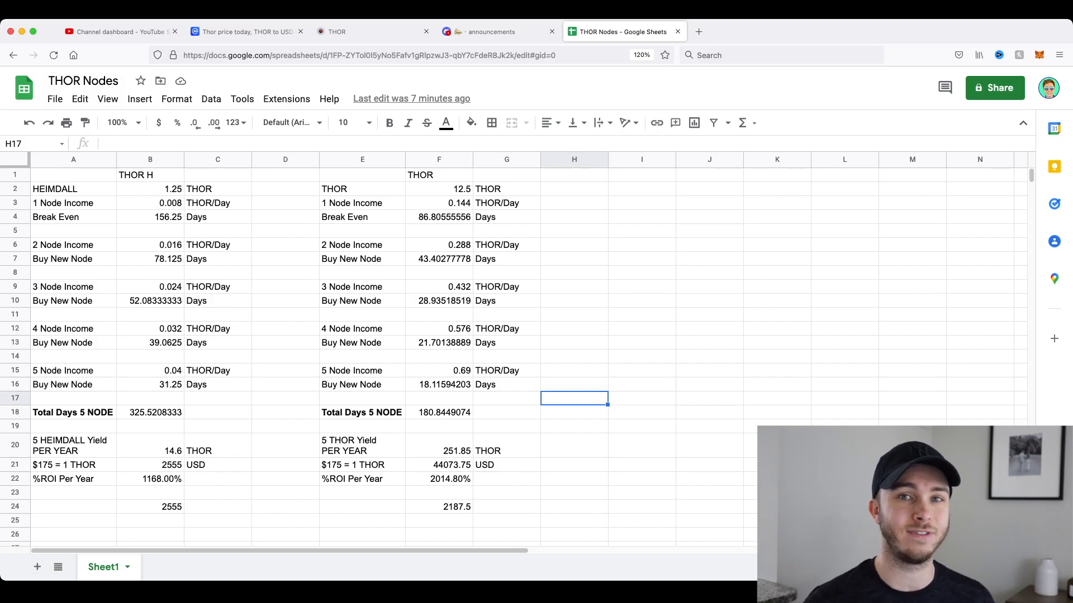
click(575, 426)
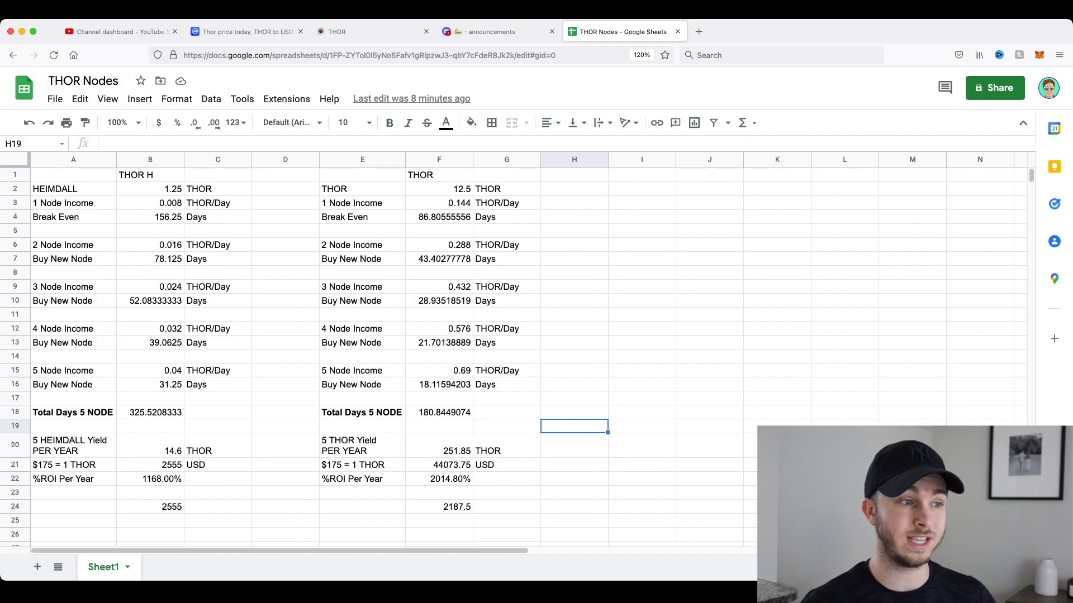
click(62, 478)
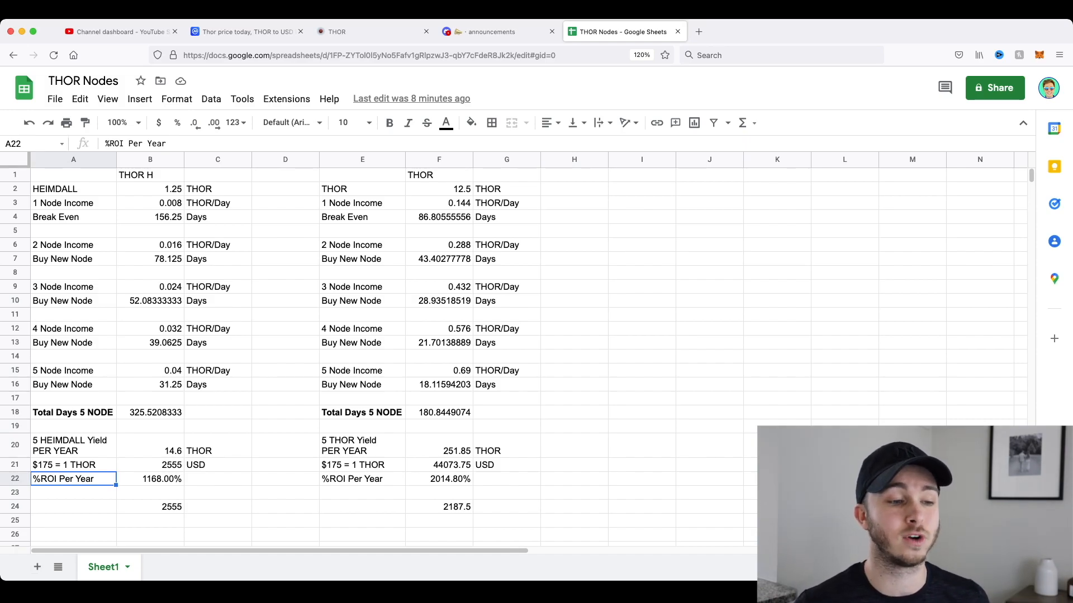
click(439, 478)
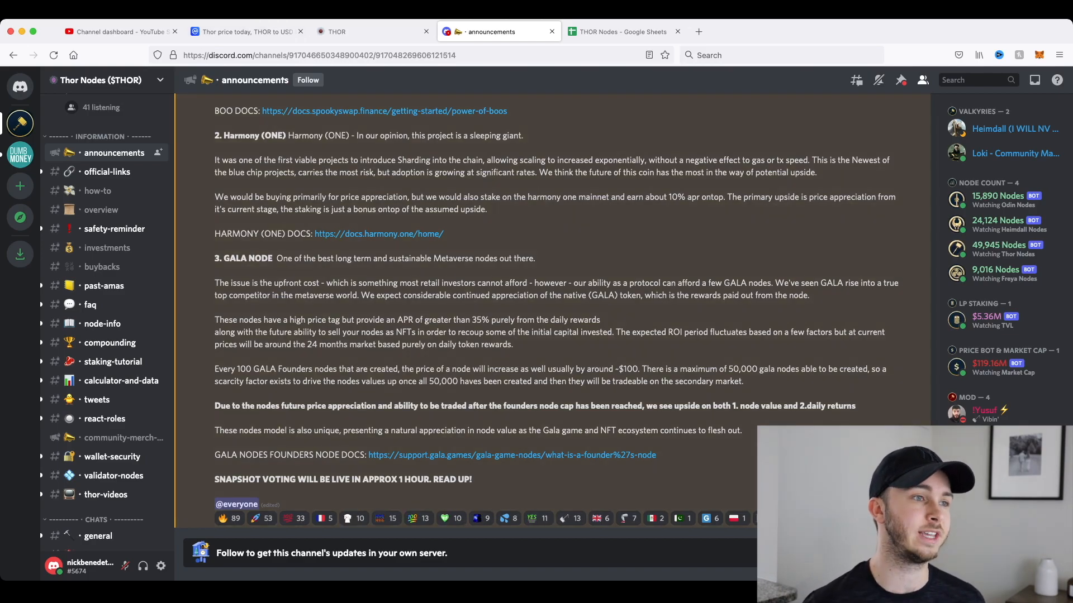
Show the one-year THOR price chart on CoinMarketCap with the $207.65 peak on 12/8/2021
click(243, 32)
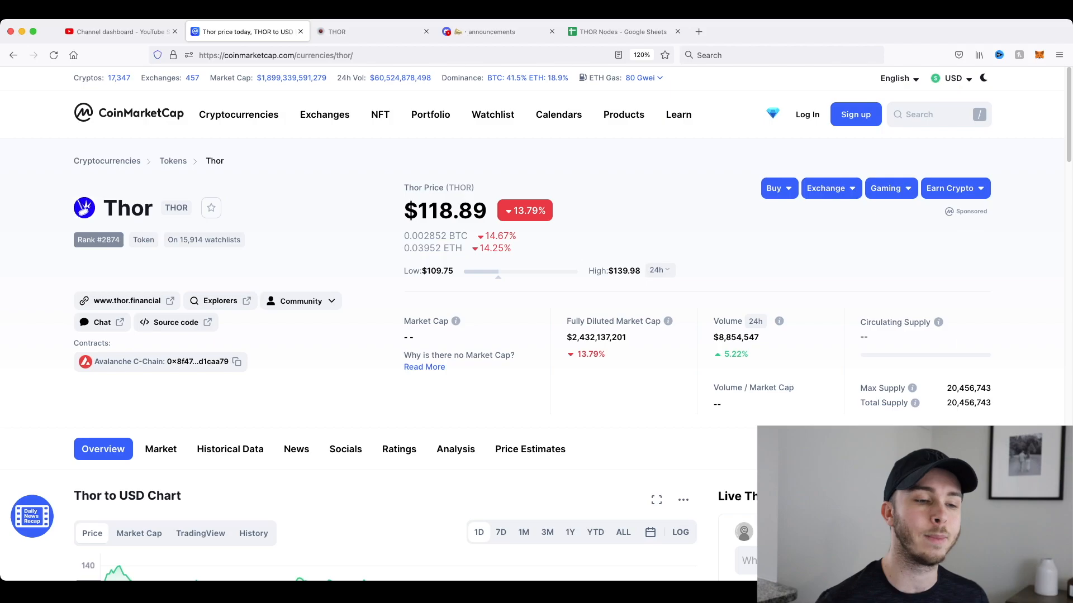
scroll(down, 3)
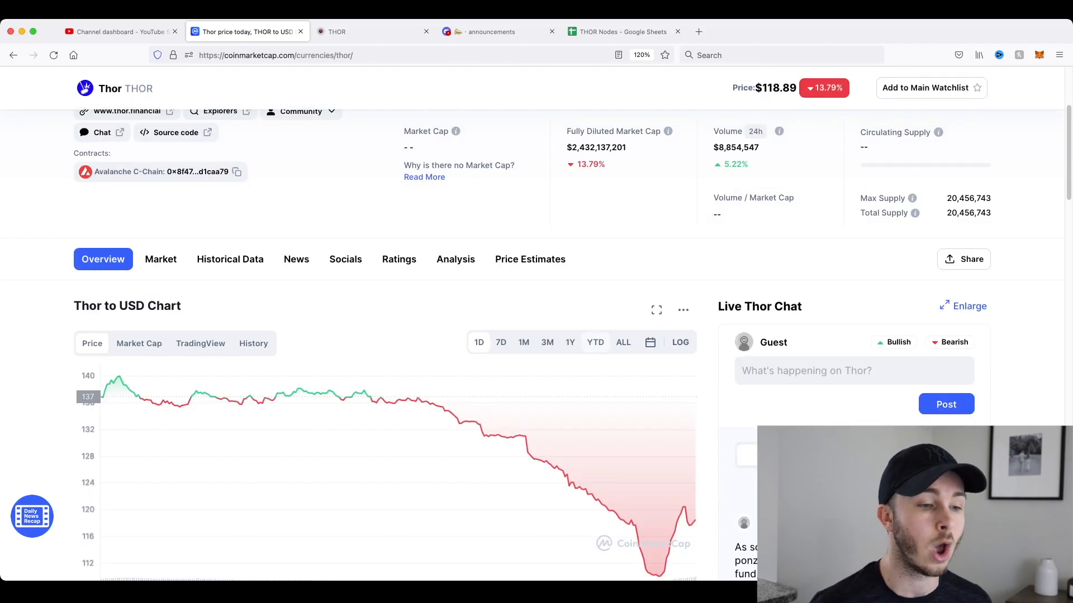
click(570, 219)
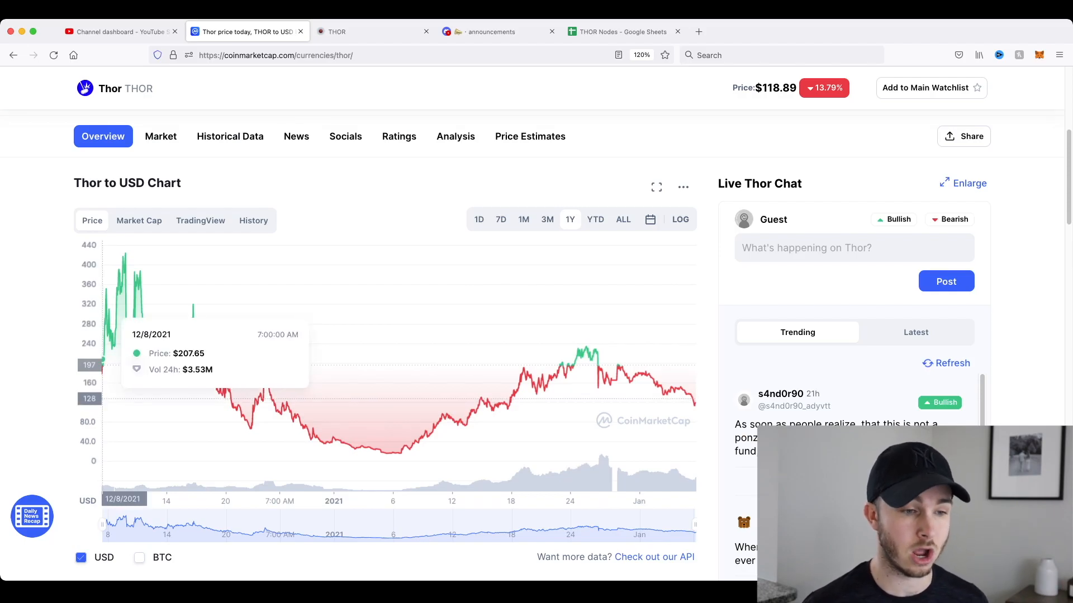
mouse_move(105, 305)
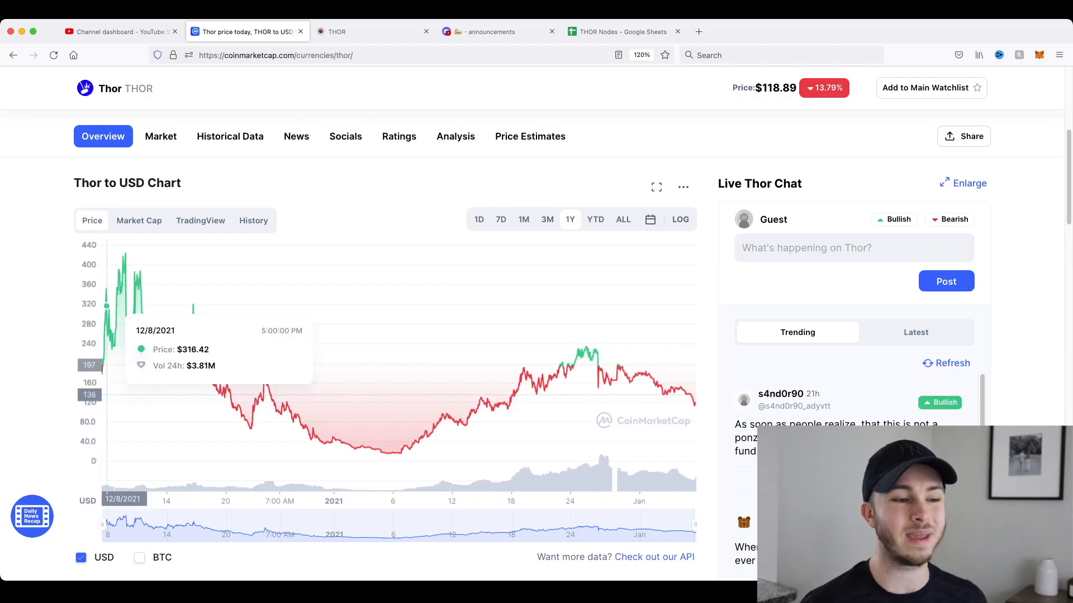
mouse_move(318, 436)
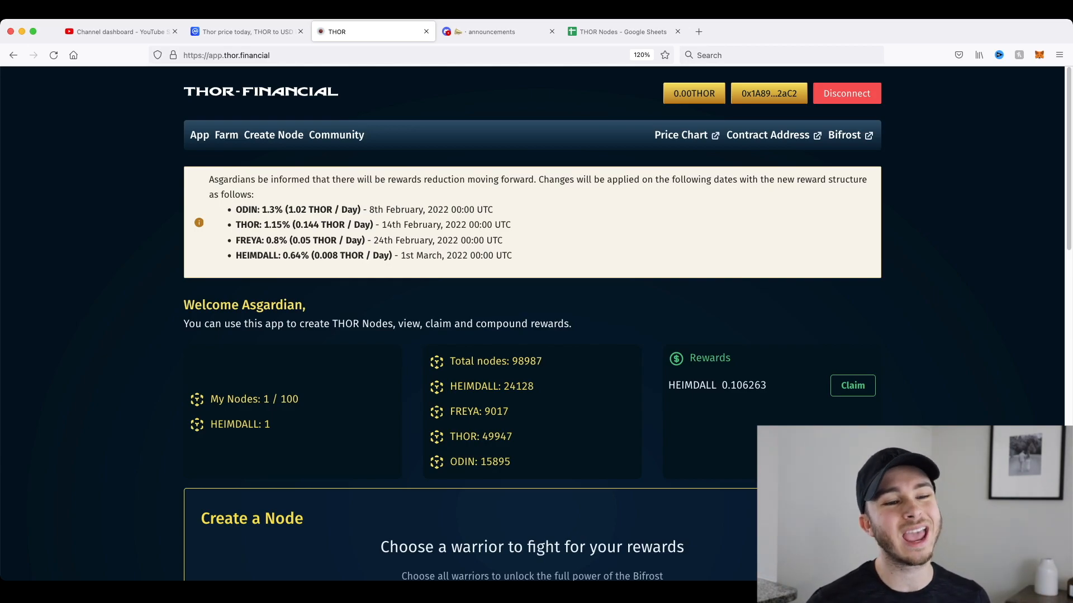
Return from the THOR dashboard to the CoinMarketCap one-year chart
click(246, 31)
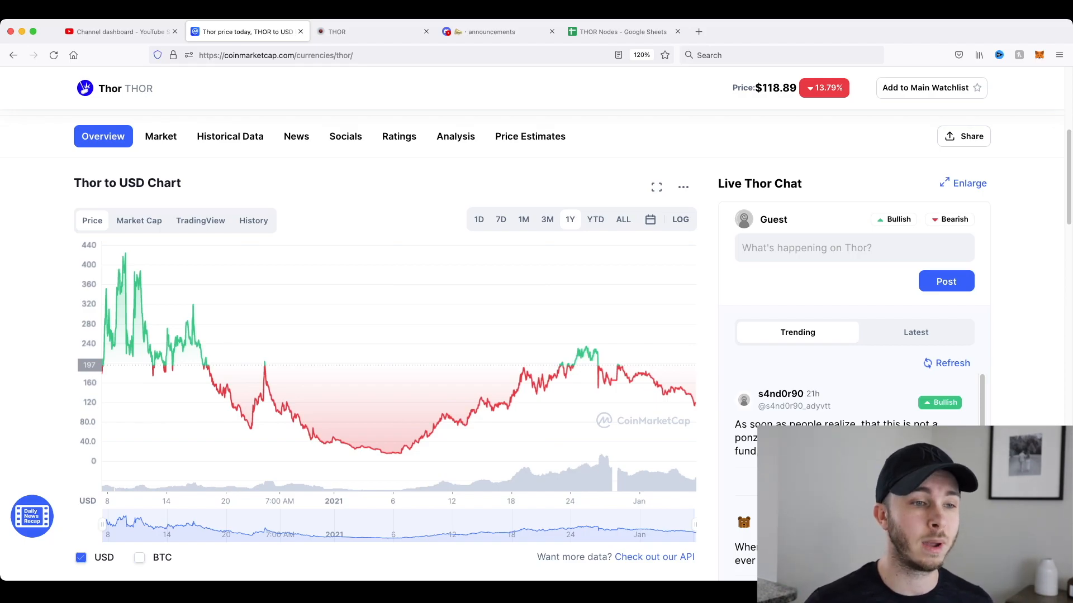
Set the THOR chart to seven days, then bring up the THOR Nodes spreadsheet with 2014.80% yearly ROI
click(501, 219)
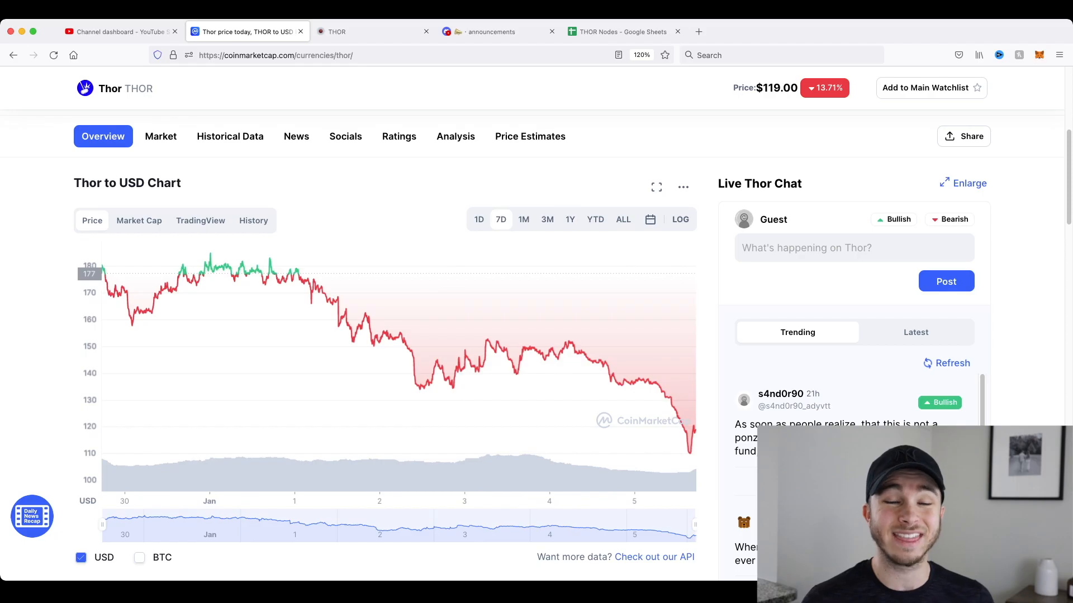
mouse_move(645, 385)
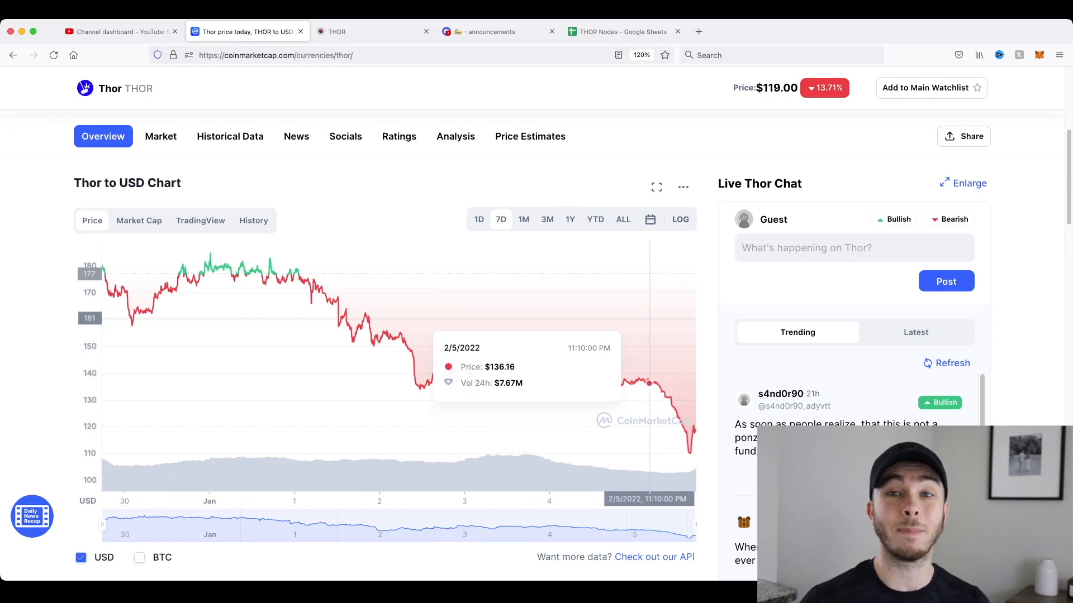
click(621, 31)
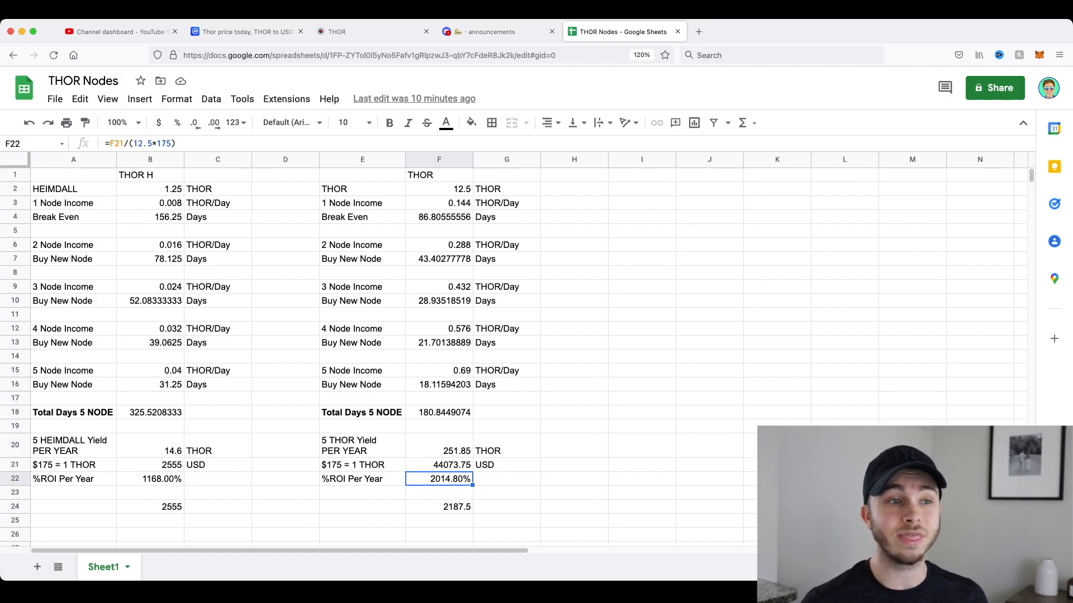
Return from the THOR Nodes ROI sheet to the node dashboard
click(492, 32)
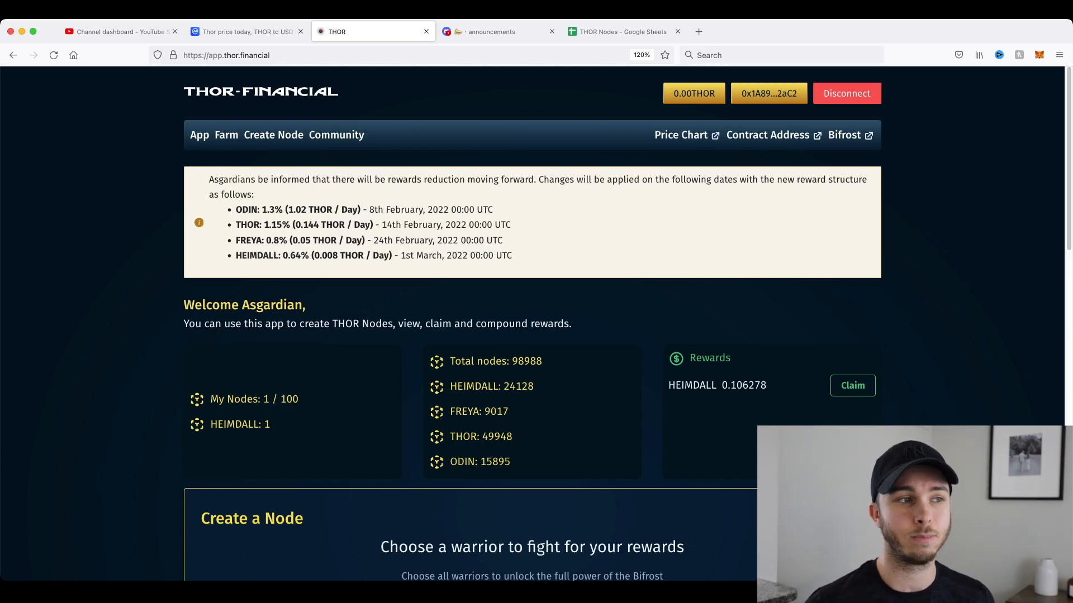
Switch from the node dashboard to the Discord announcements channel
click(246, 31)
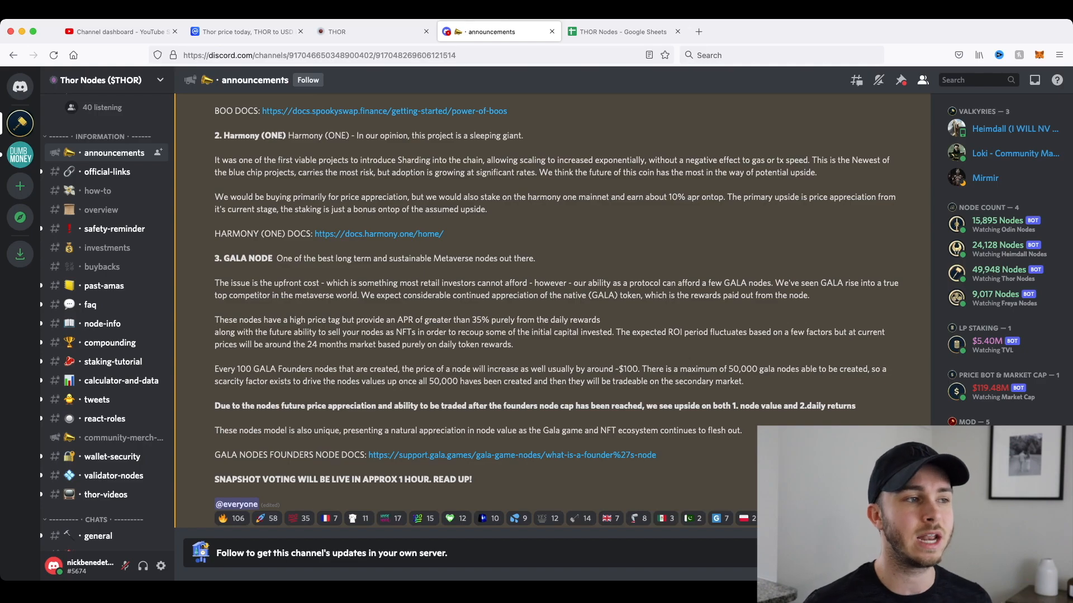
Show the Thor Nodes investments channel listing $100K in $TIME and $150K in $STRONG
click(336, 31)
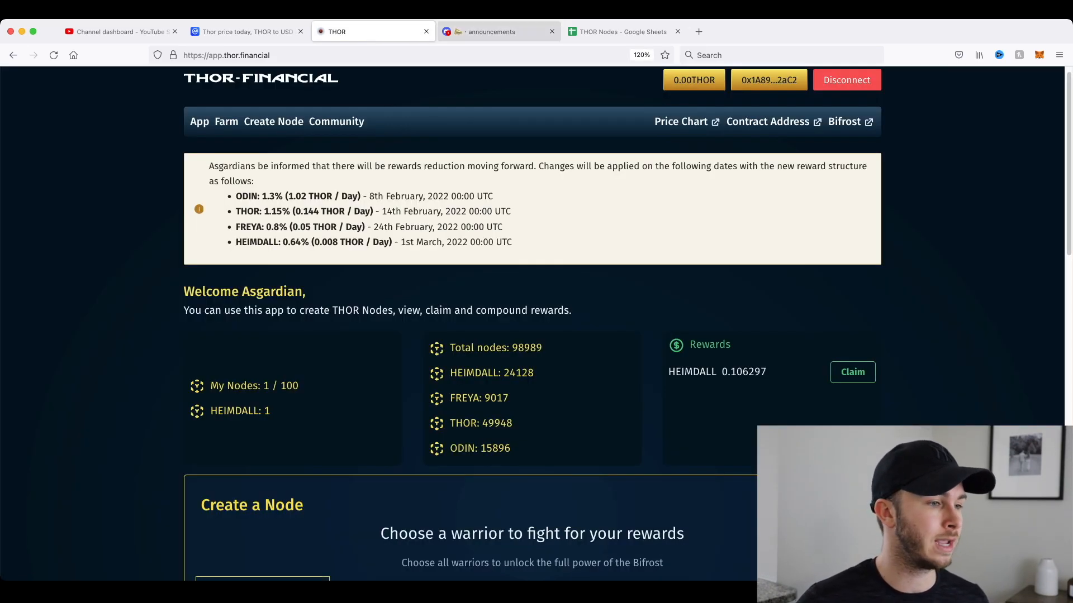
click(492, 31)
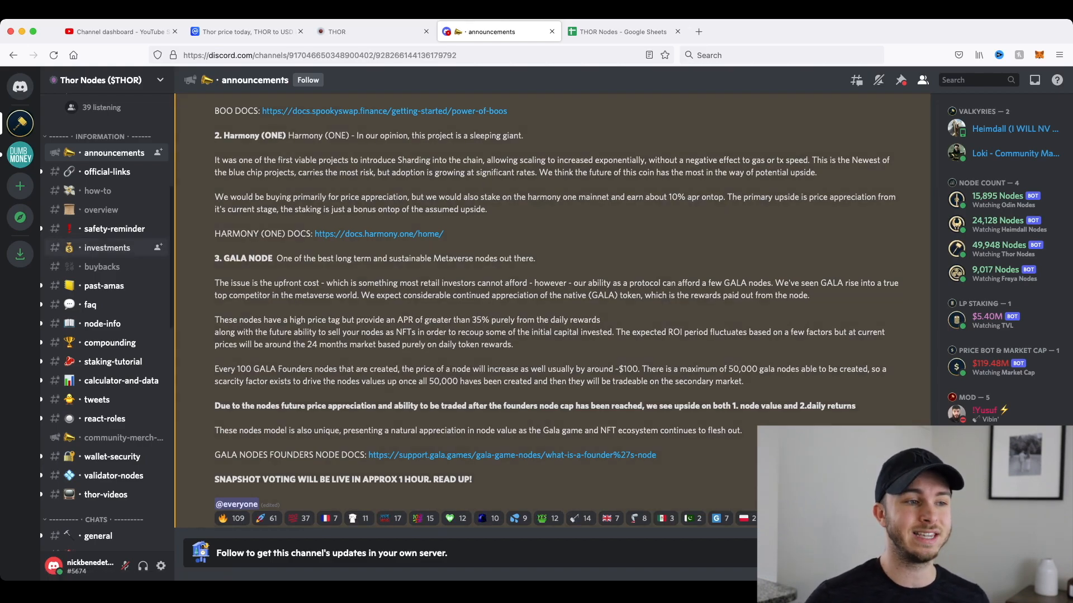
click(107, 246)
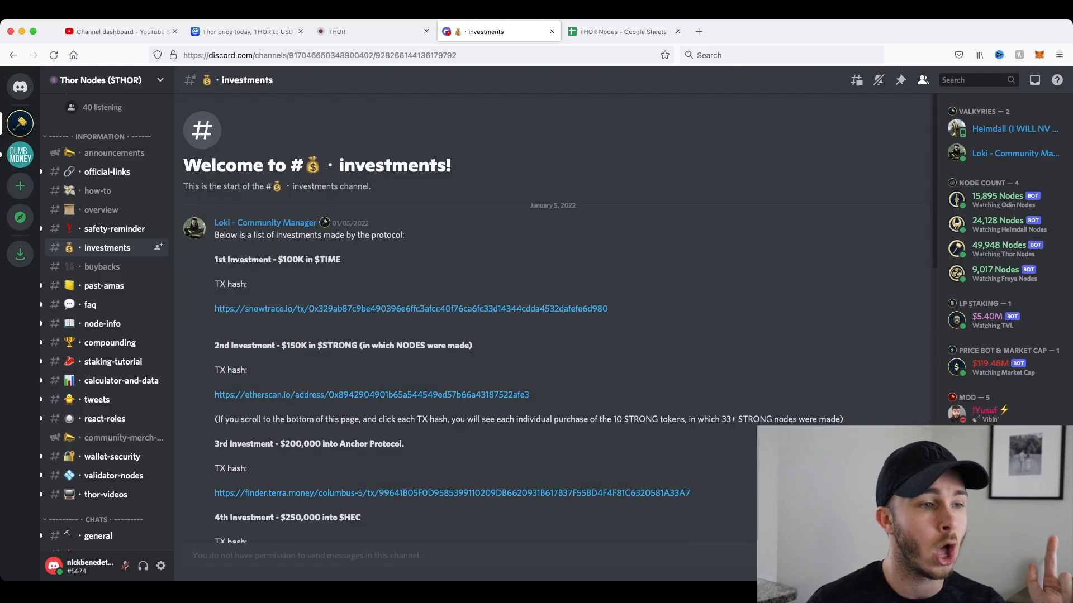
Scroll to the 8th $TOMB purchase and the 9th investment of $250,000 in $DAG with its dagexplorer link
scroll(down, 3)
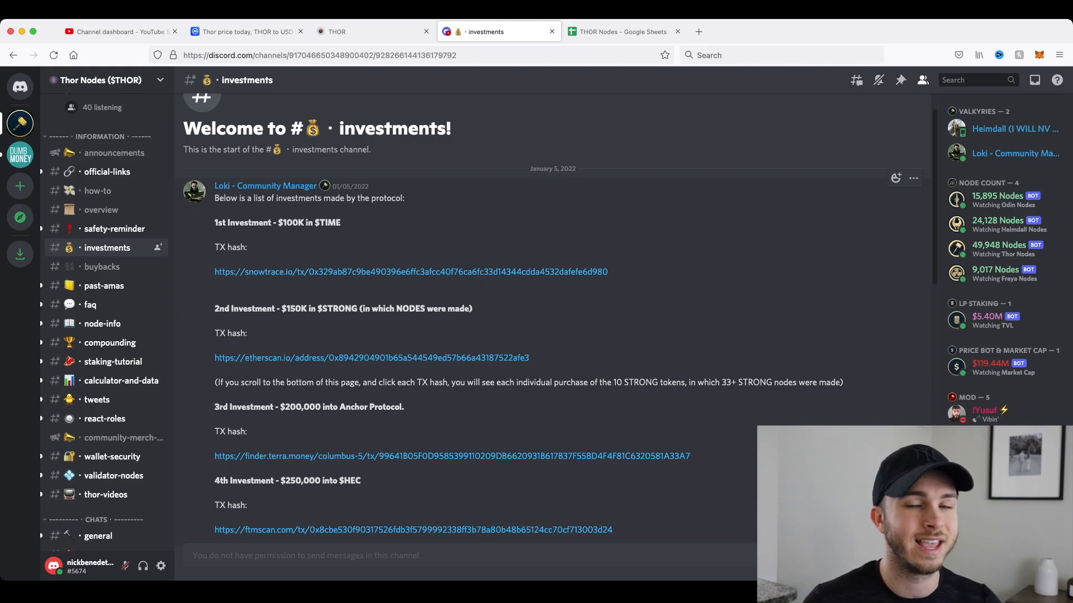
scroll(down, 3)
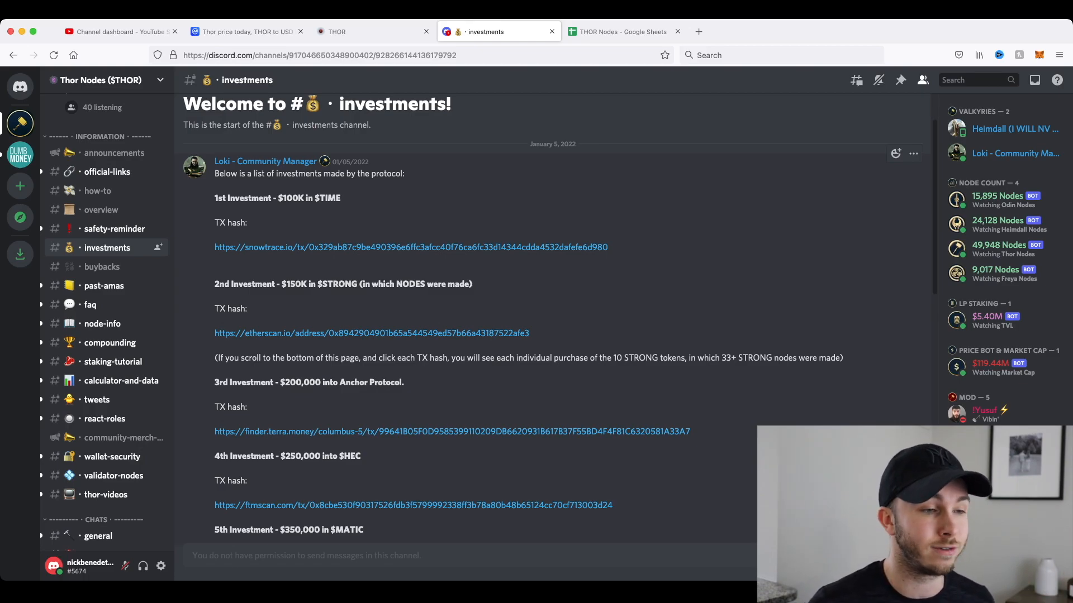
scroll(down, 3)
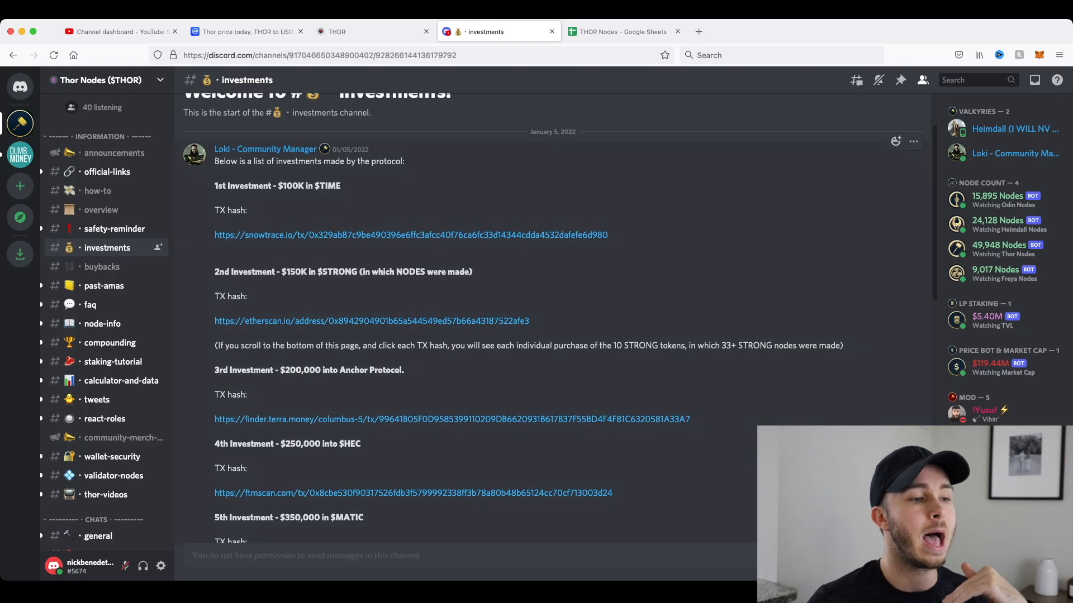
scroll(down, 3)
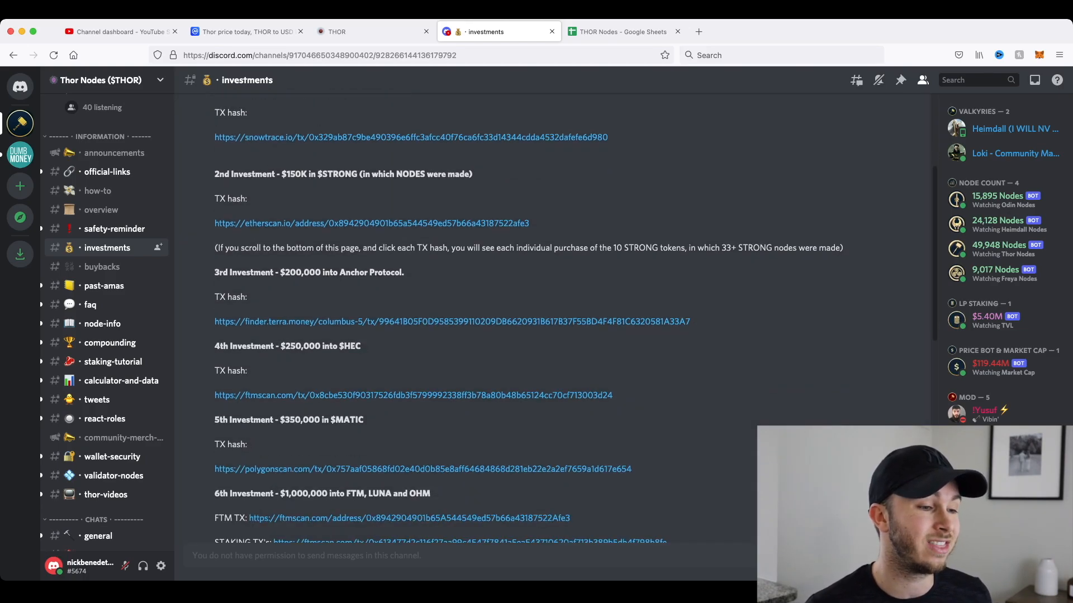
scroll(down, 3)
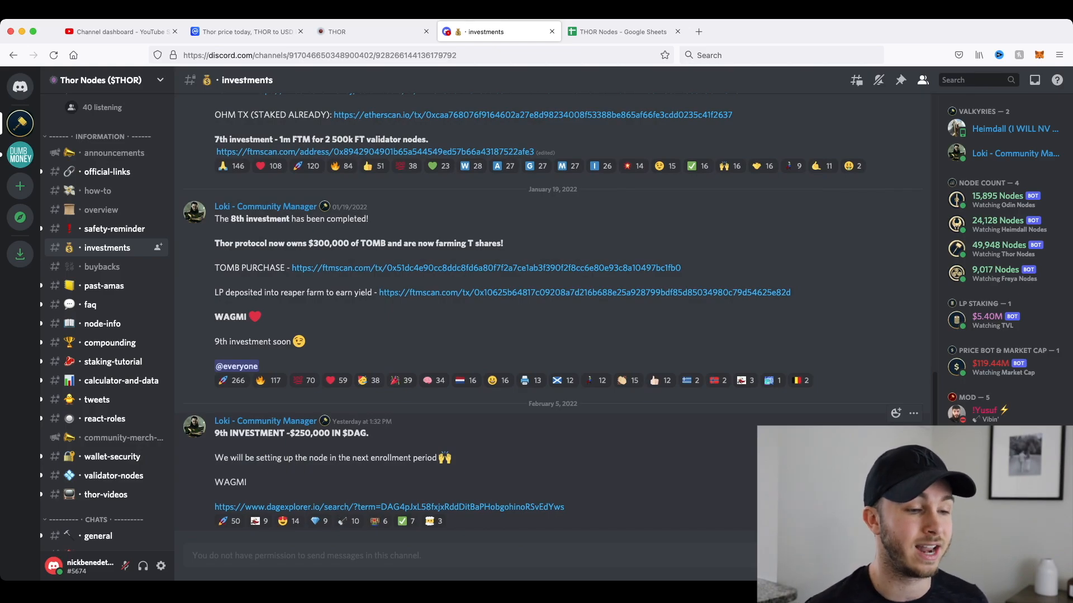
mouse_move(388, 508)
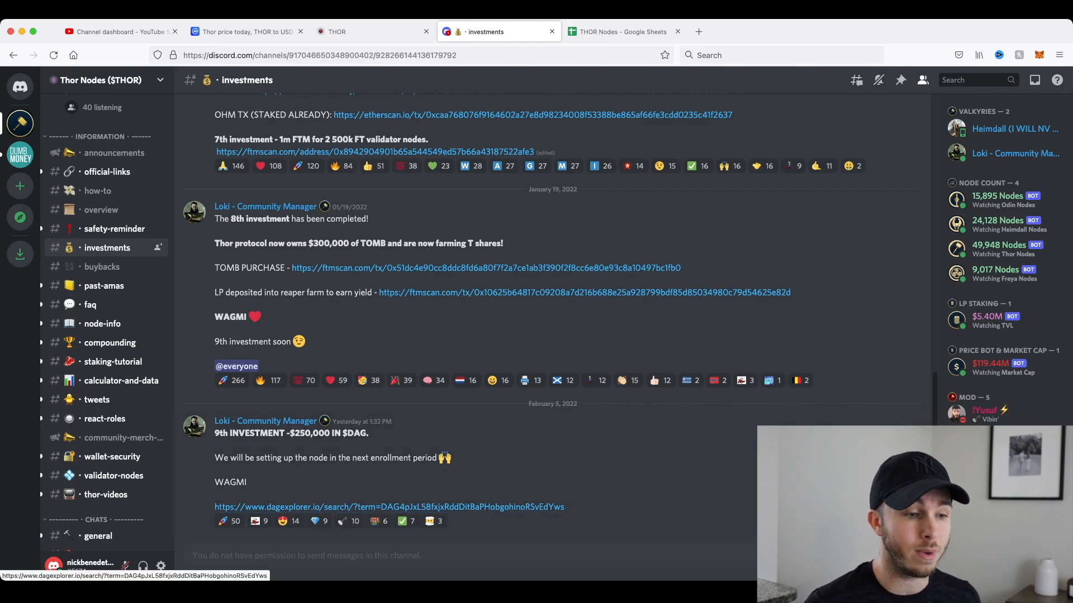
View the DAG treasury address holding 1.345M $DAG ($243,474.24), then return to the THOR dashboard
click(386, 508)
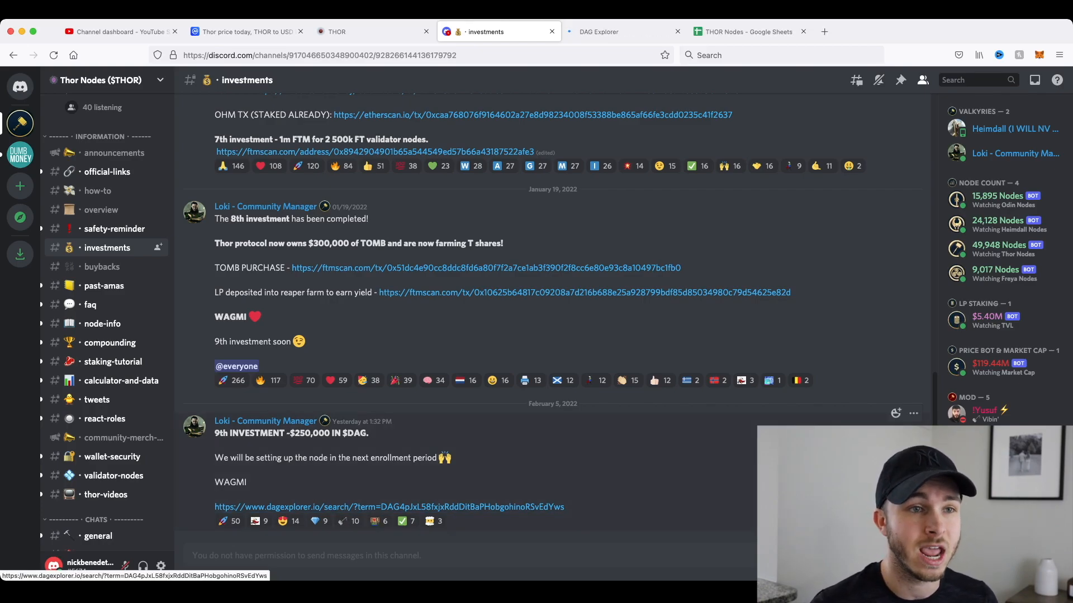
click(612, 31)
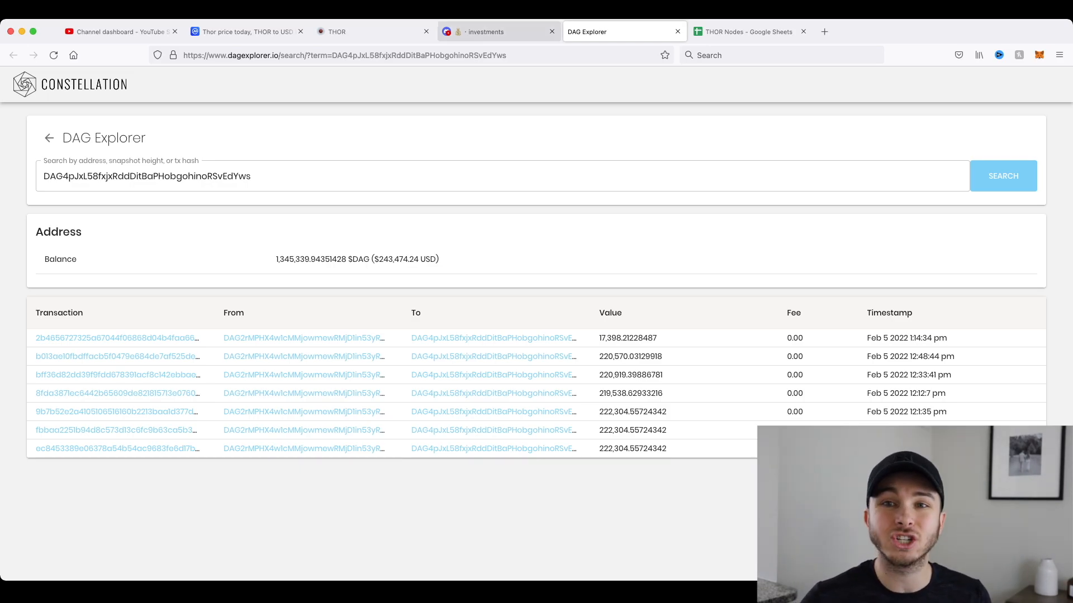
click(487, 31)
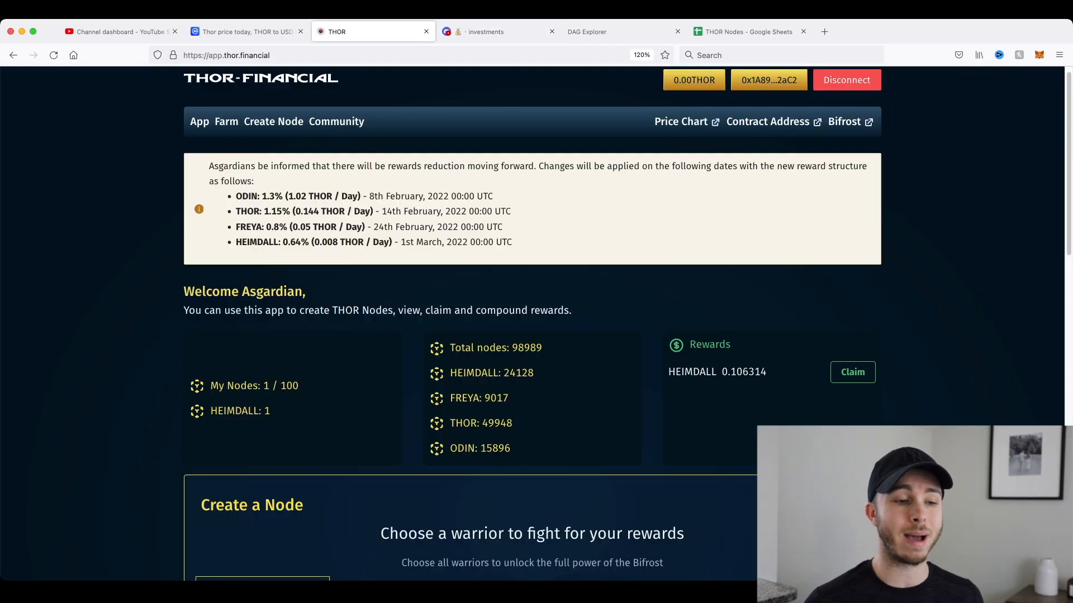
Scroll through the four warrior tiers (HEIMDALL 1.25 to ODIN 78.125 THOR), compounding rules and the LikeThisVideo1 node
scroll(down, 3)
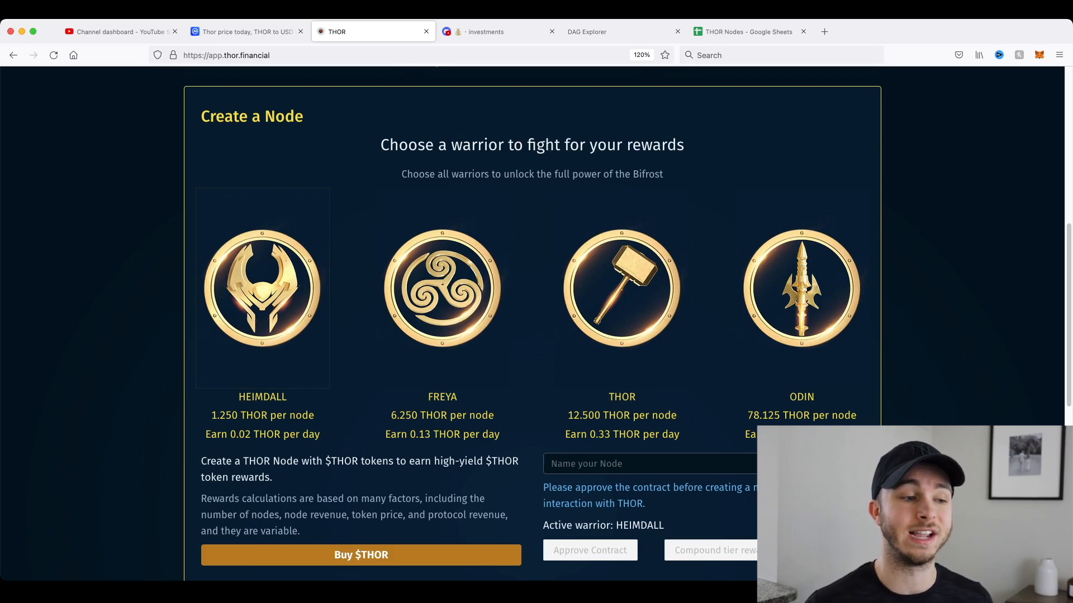
scroll(down, 3)
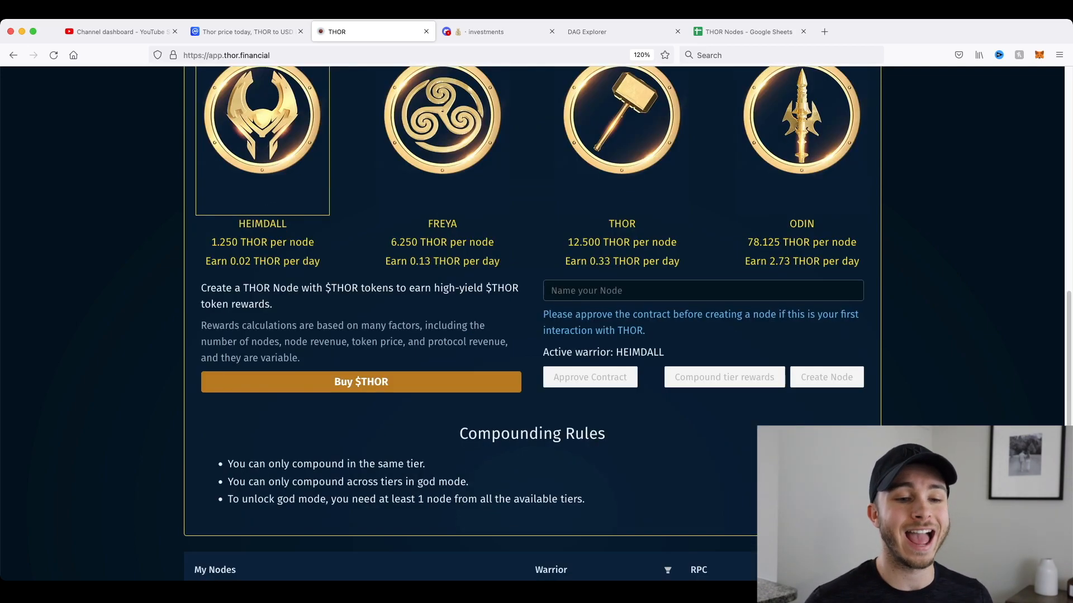
scroll(down, 3)
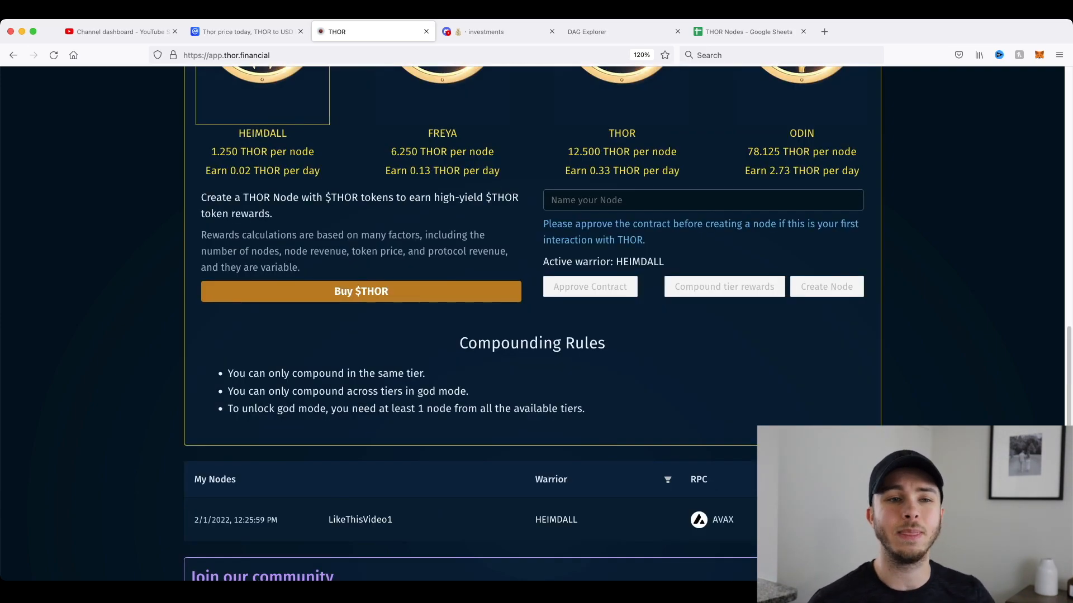
scroll(up, 3)
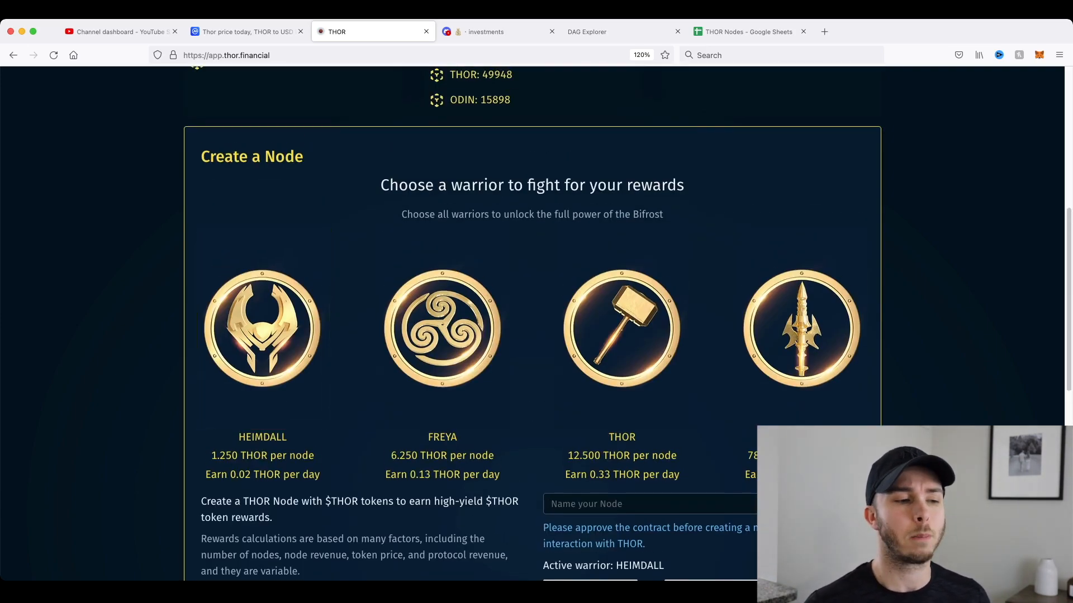
Choose HEIMDALL, check its 0.106337 rewards and 98,991 nodes, then return to the CoinMarketCap THOR chart
click(263, 335)
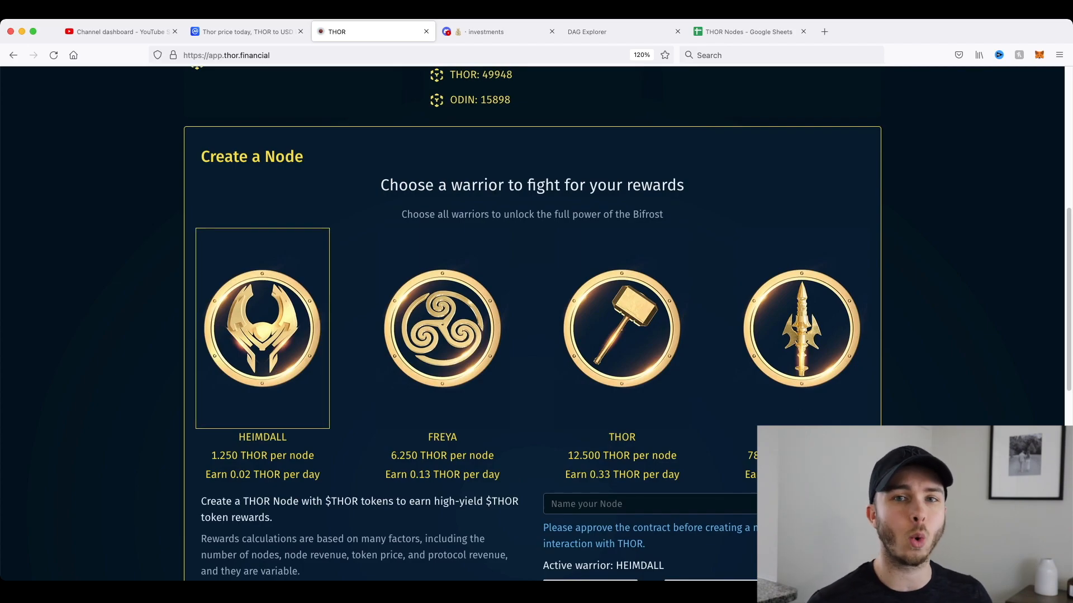
scroll(up, 3)
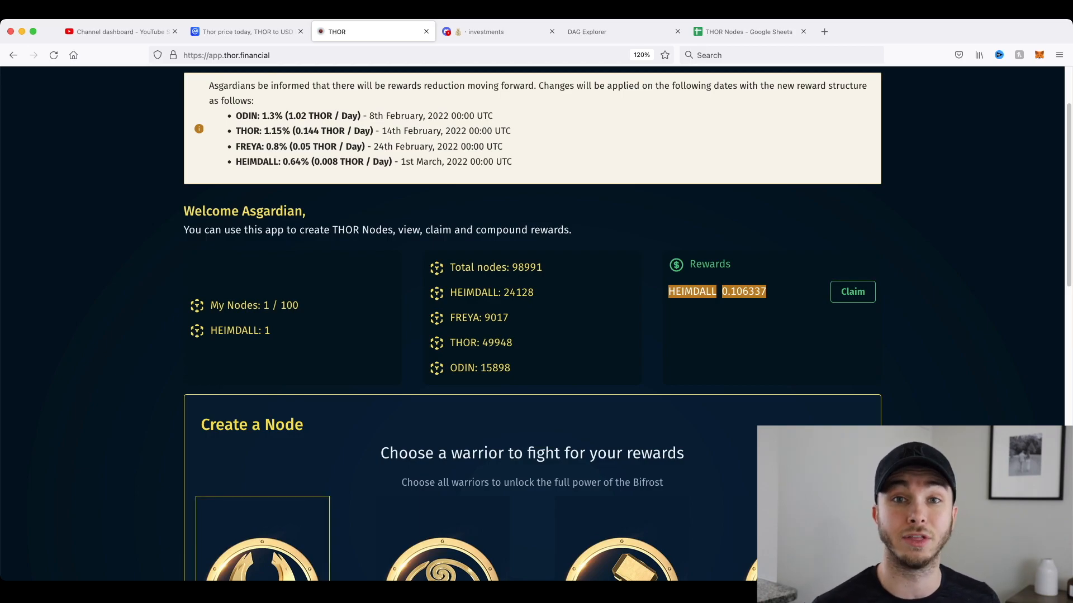
click(246, 31)
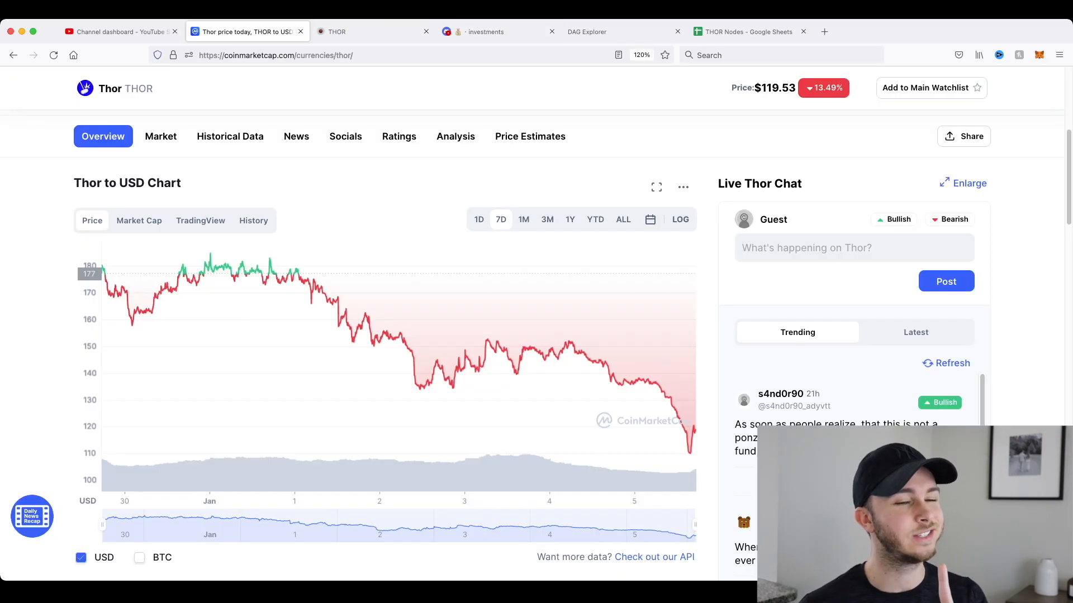
mouse_move(654, 400)
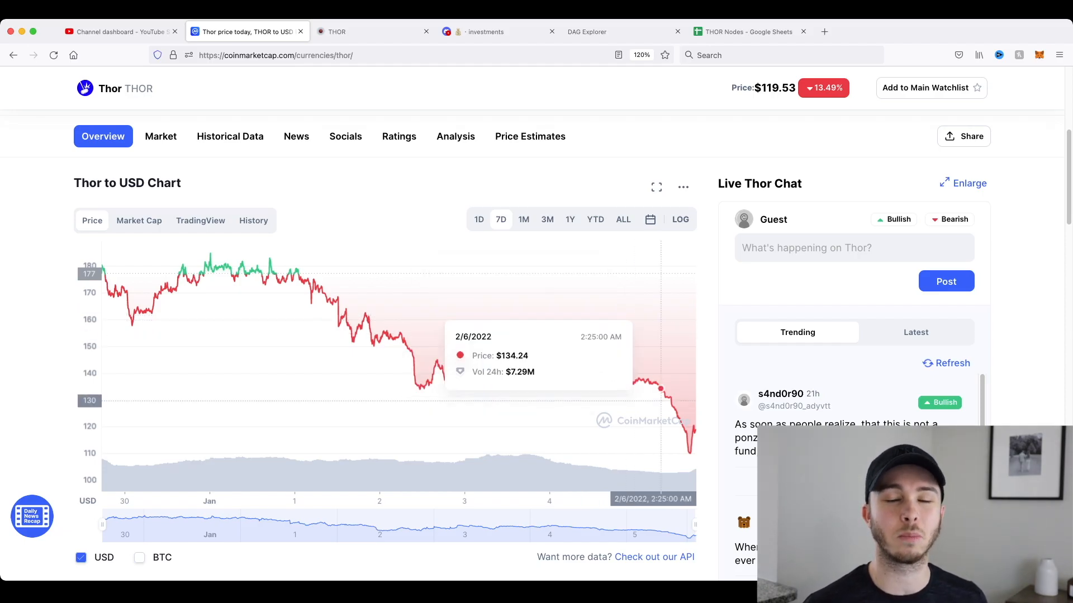